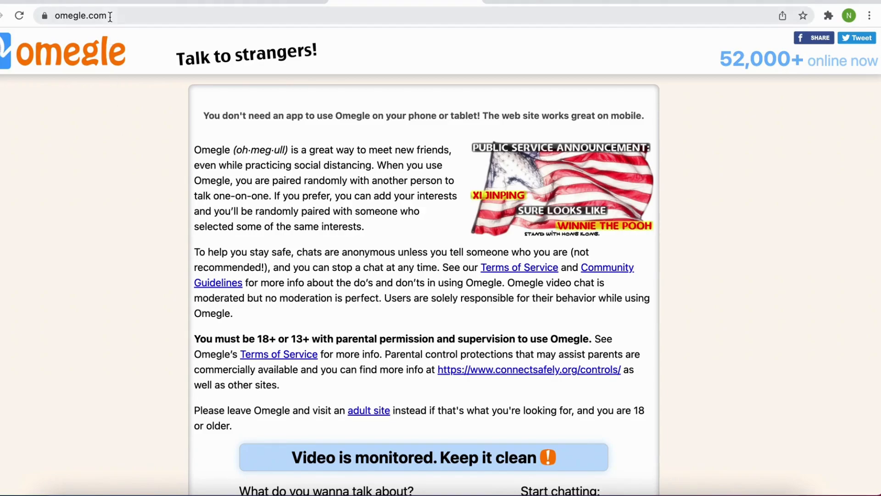
{"action": "mouse_move", "coordinate": [112, 141]}
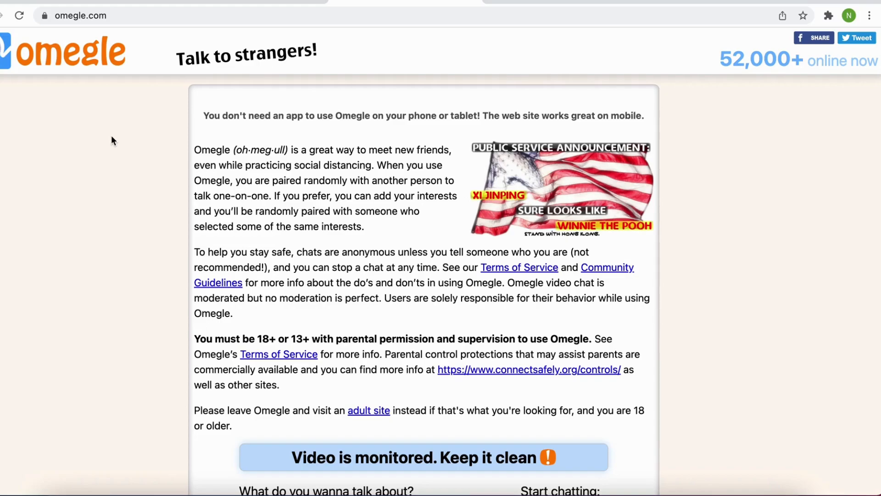
- Scroll the Omegle home page down to the 'Start chatting' Text and Video buttons
{"action": "scroll", "scroll_direction": "down", "scroll_amount": 3}
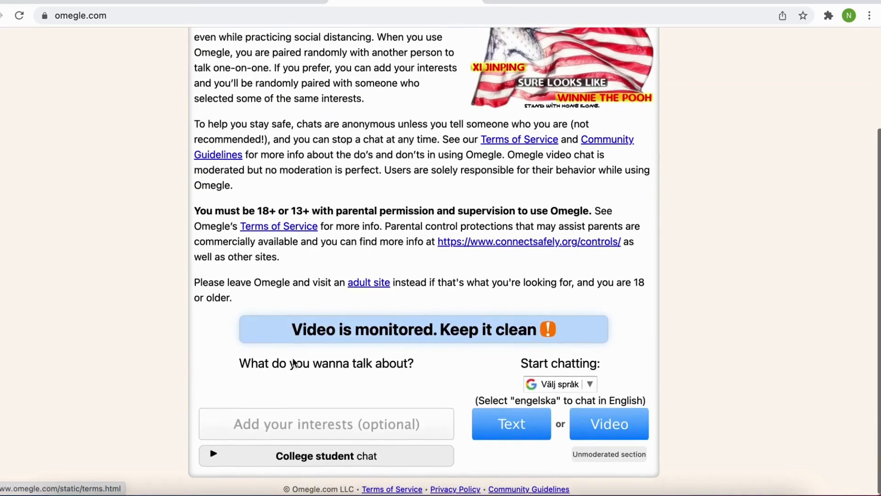
{"action": "scroll", "scroll_direction": "down", "scroll_amount": 3}
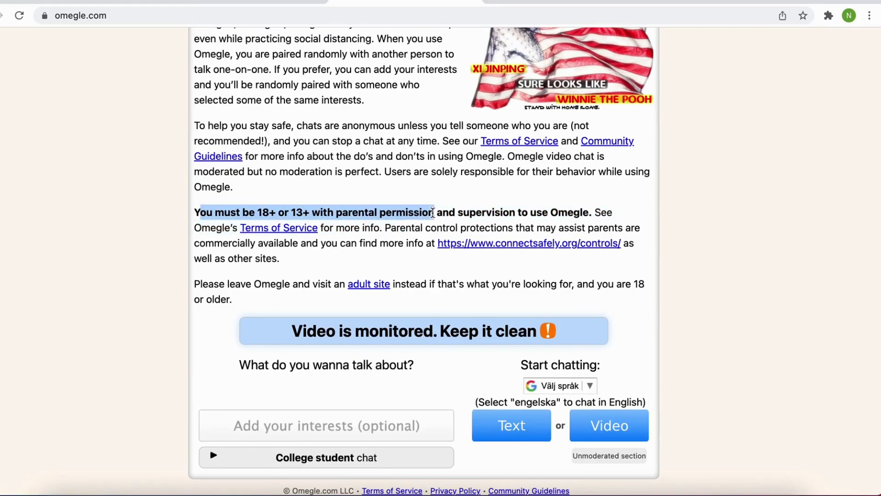
{"action": "left_click", "coordinate": [375, 387]}
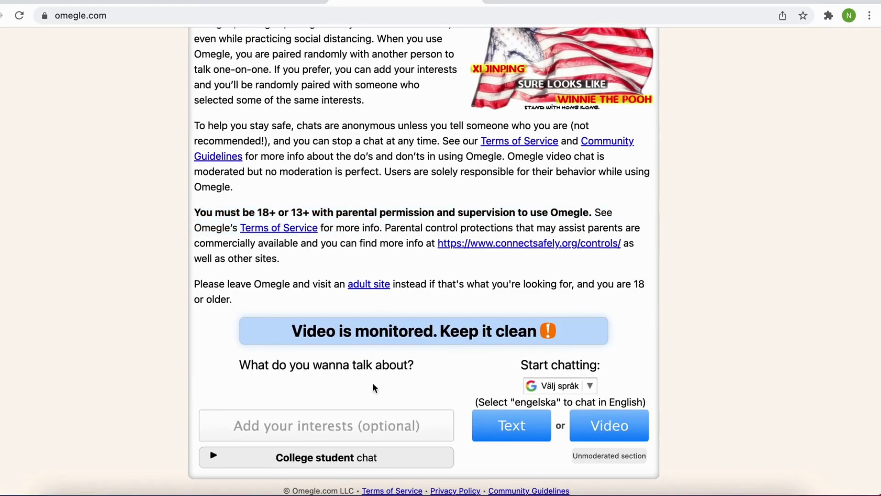
- Start a Video chat and confirm the terms, reaching the camera-blocked video page
{"action": "left_click", "coordinate": [609, 425]}
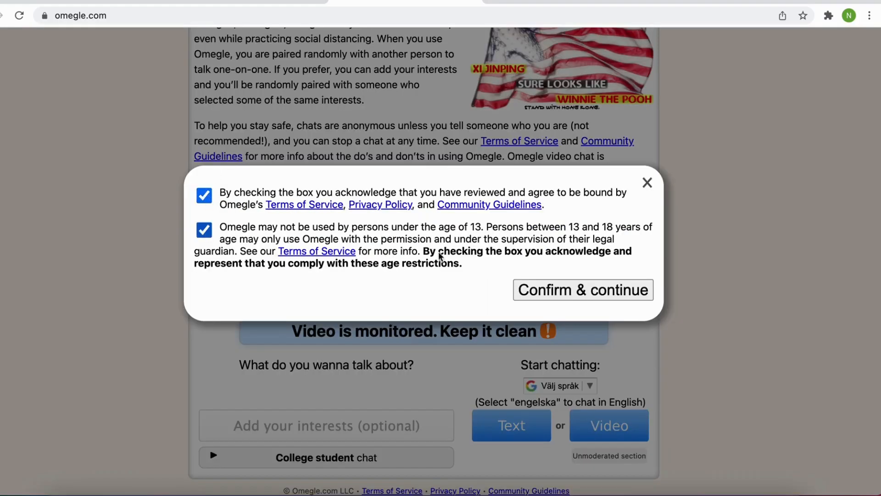
{"action": "left_click", "coordinate": [582, 289]}
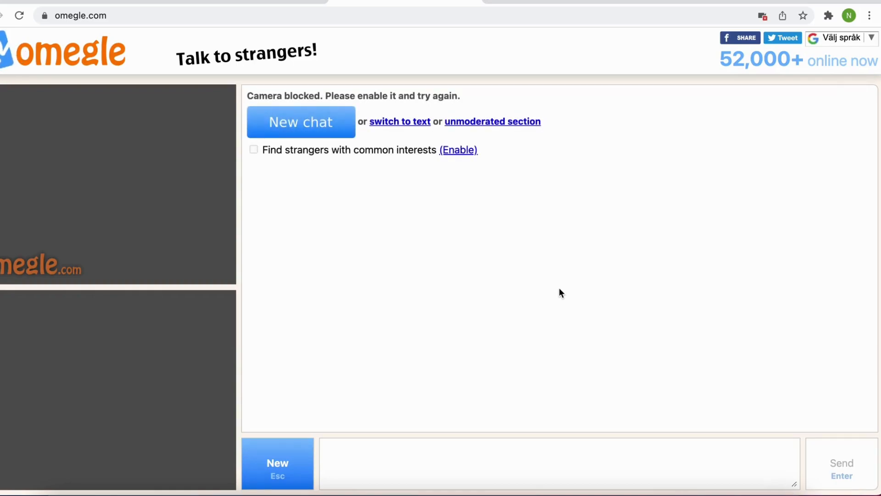
{"action": "triple_click", "coordinate": [353, 96]}
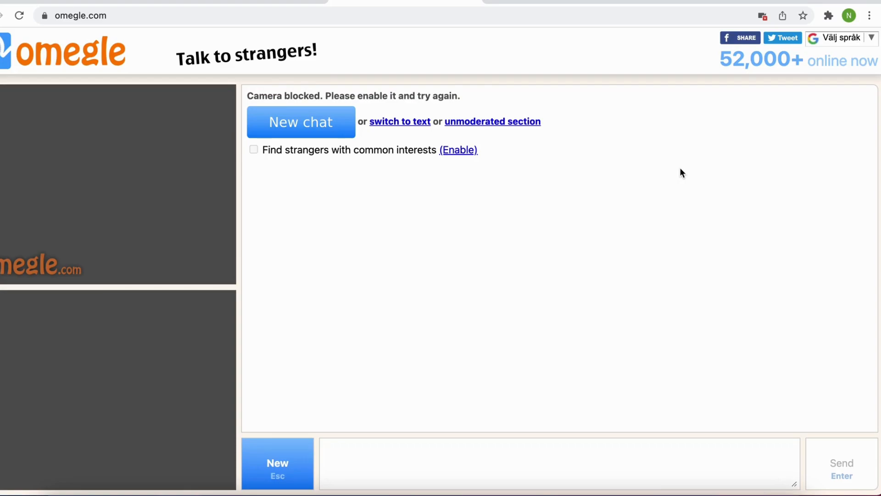
{"action": "mouse_move", "coordinate": [763, 14]}
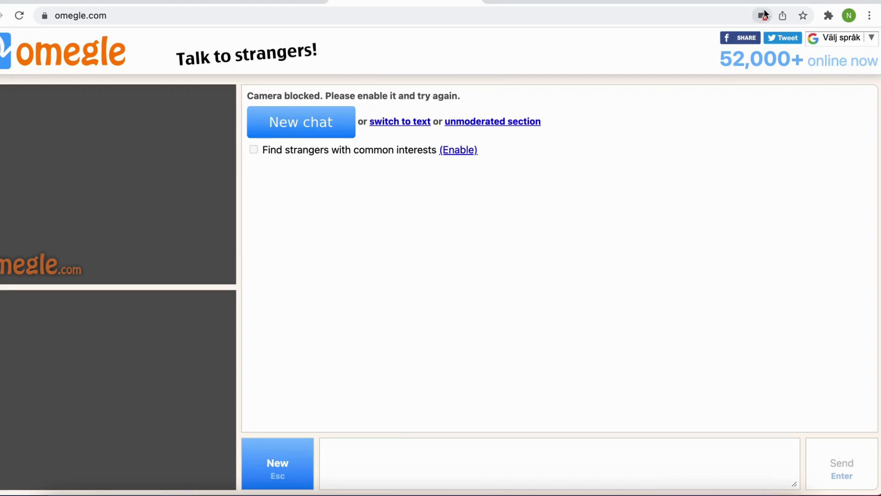
- Manage the blocked-camera permission to reach Chrome's Camera settings listing omegle.com as blocked
{"action": "left_click", "coordinate": [762, 16]}
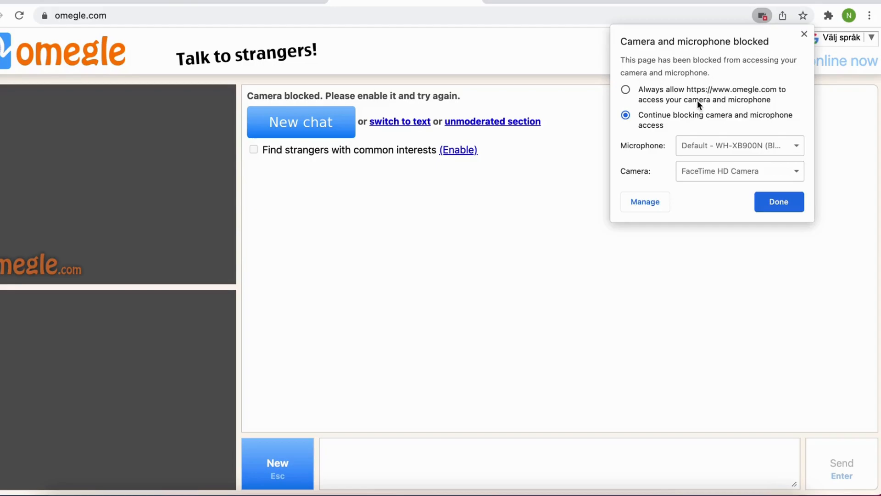
{"action": "left_click", "coordinate": [645, 202]}
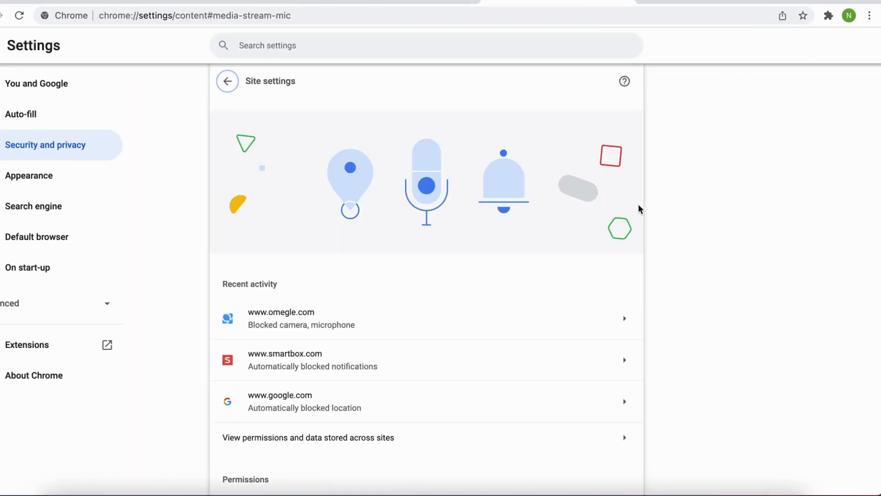
{"action": "scroll", "scroll_direction": "down", "scroll_amount": 3}
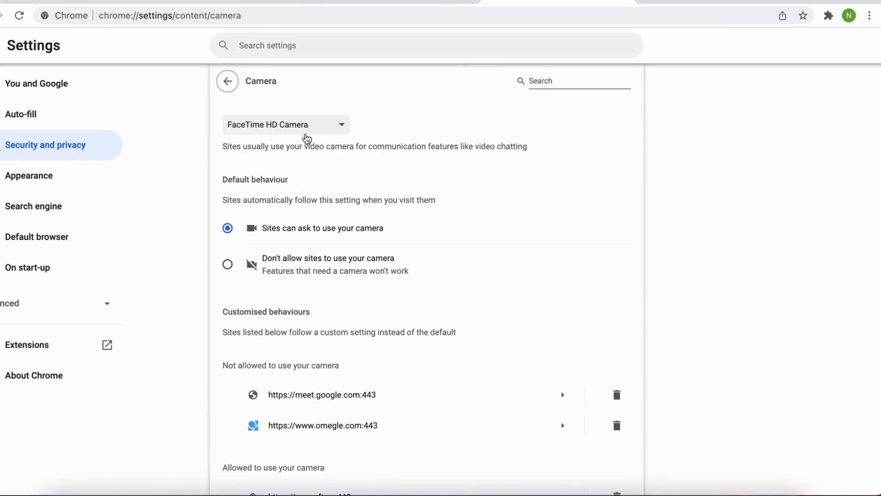
{"action": "left_click", "coordinate": [285, 124]}
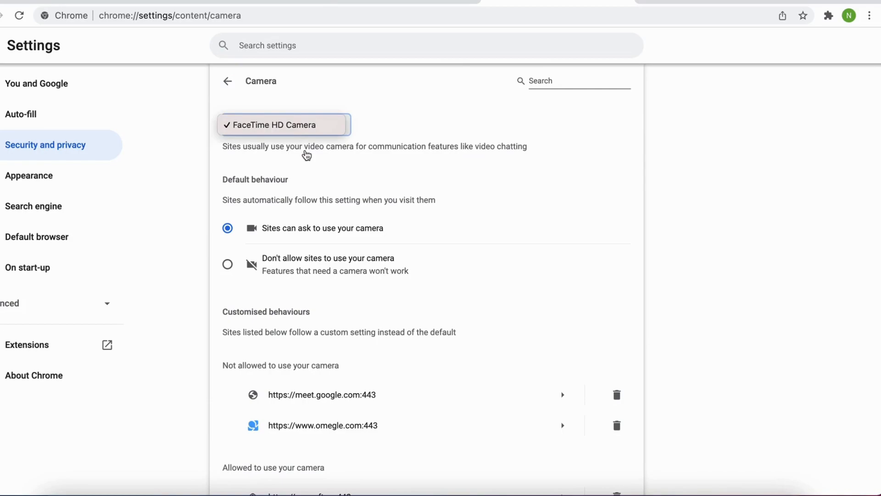
{"action": "left_click", "coordinate": [283, 124]}
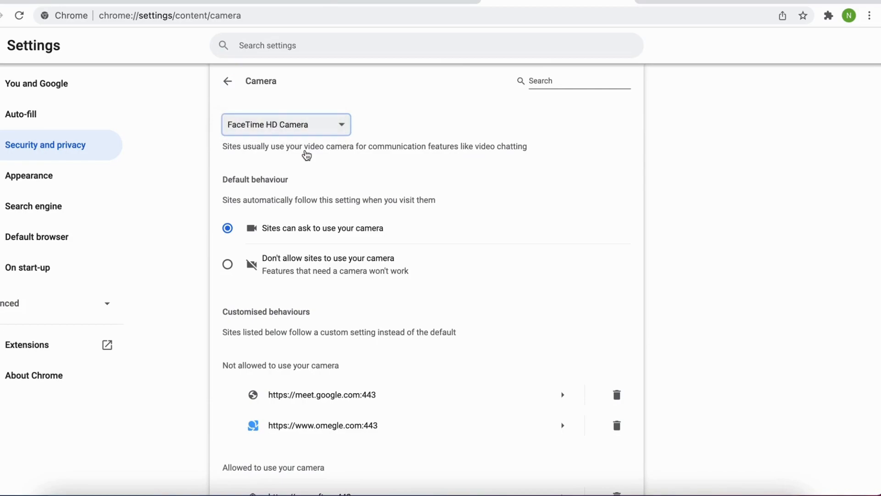
{"action": "left_click", "coordinate": [285, 124]}
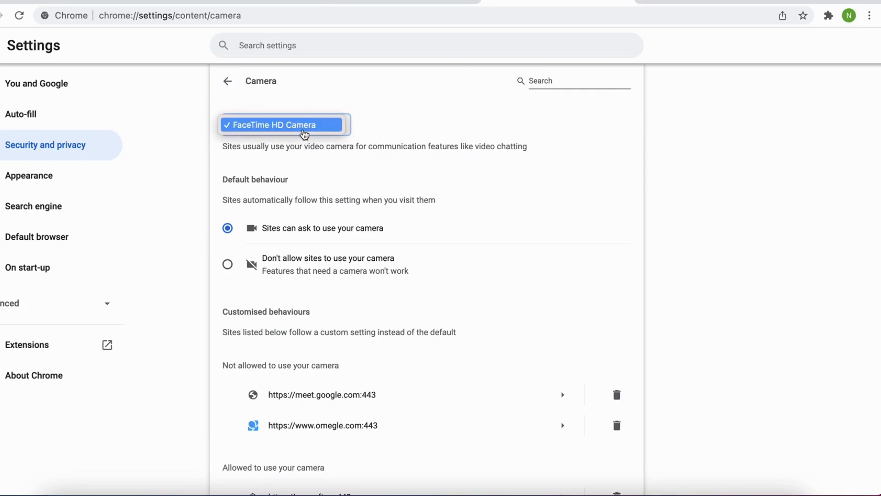
{"action": "left_click", "coordinate": [284, 125]}
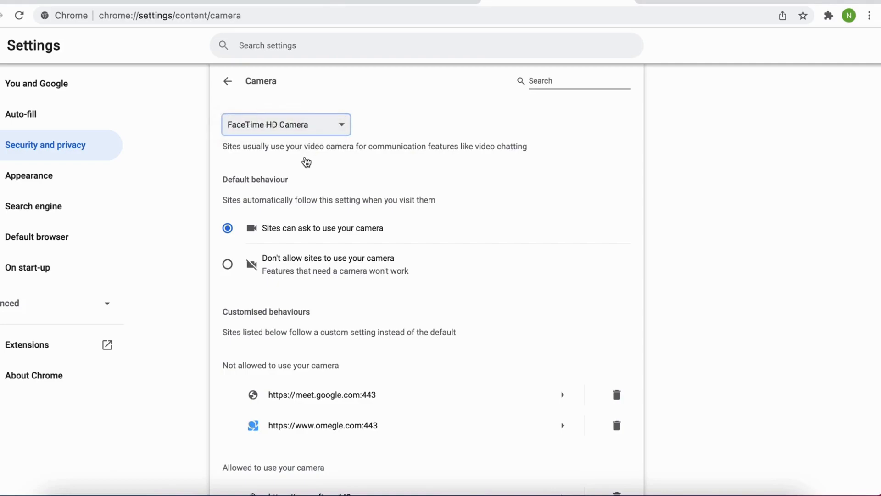
{"action": "mouse_move", "coordinate": [328, 166]}
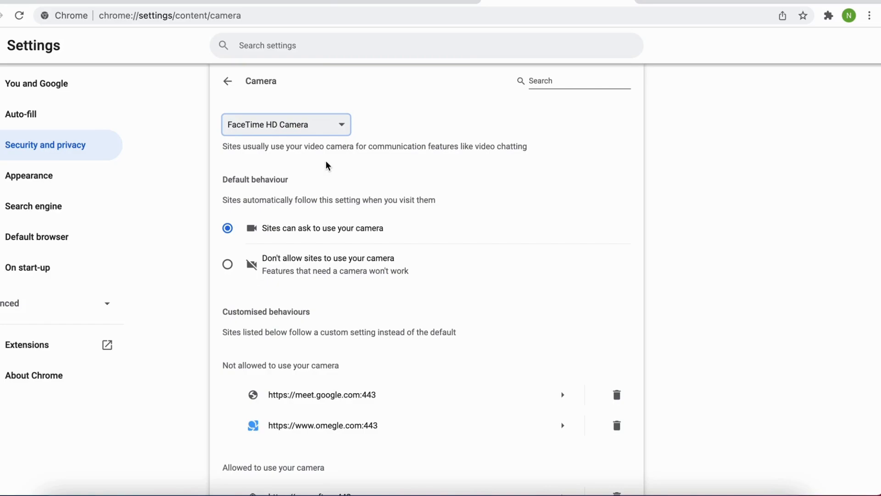
{"action": "left_click", "coordinate": [617, 425]}
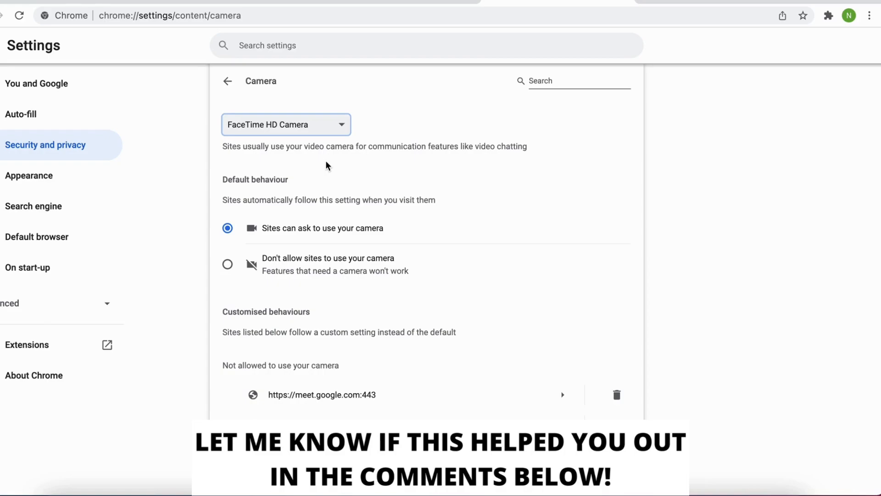
{"action": "mouse_move", "coordinate": [354, 174]}
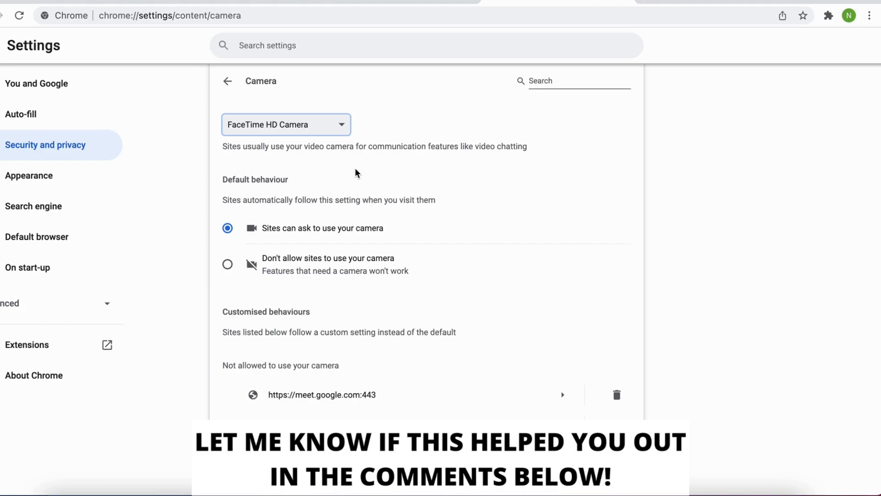